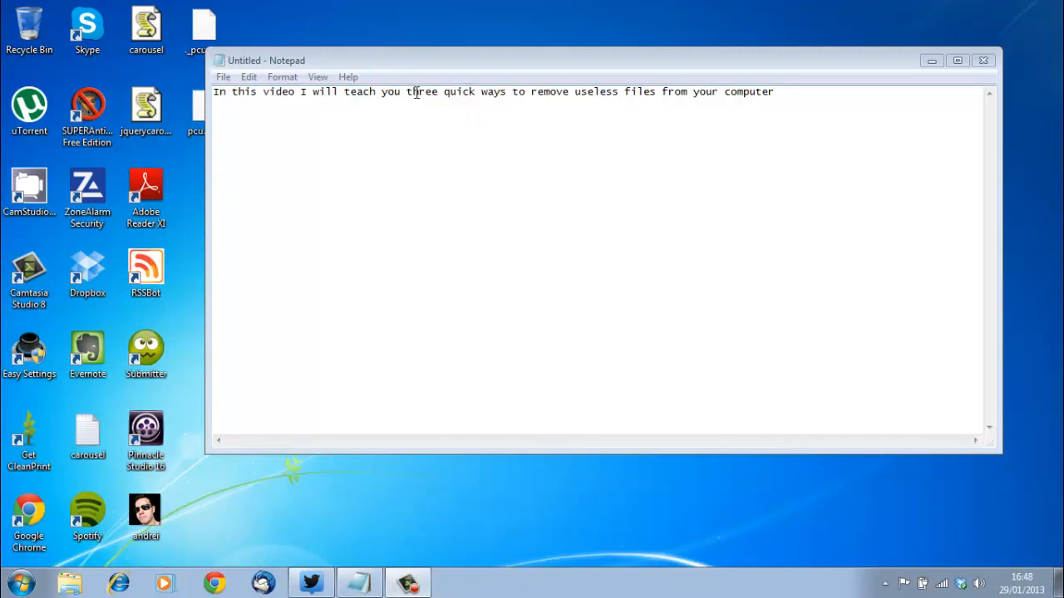
Search the Start menu for 'cclea' to list CCleaner among the results.
drag(407, 92, 655, 92)
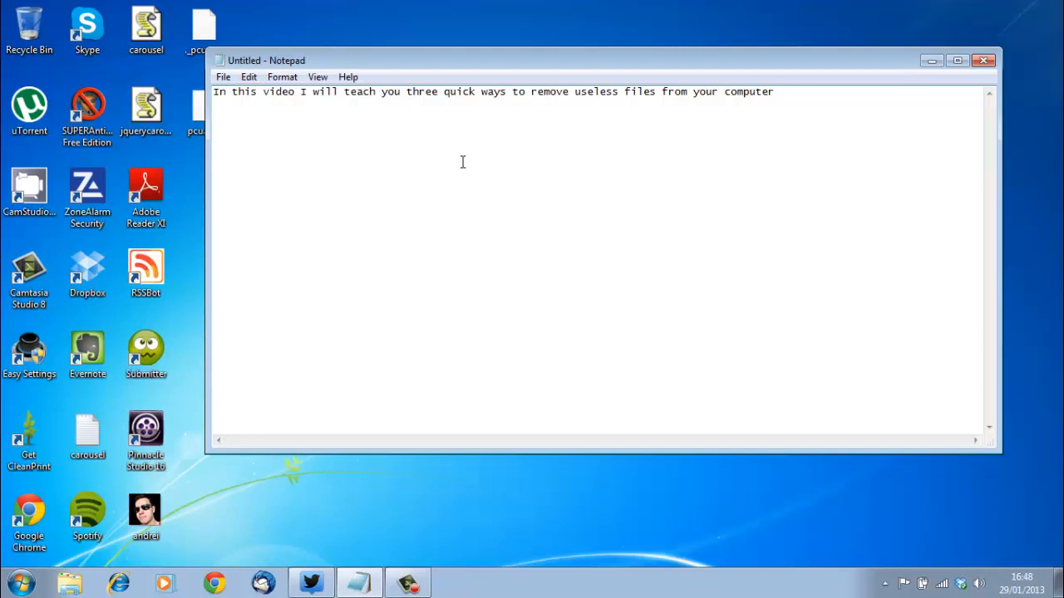
mouse_move(570, 287)
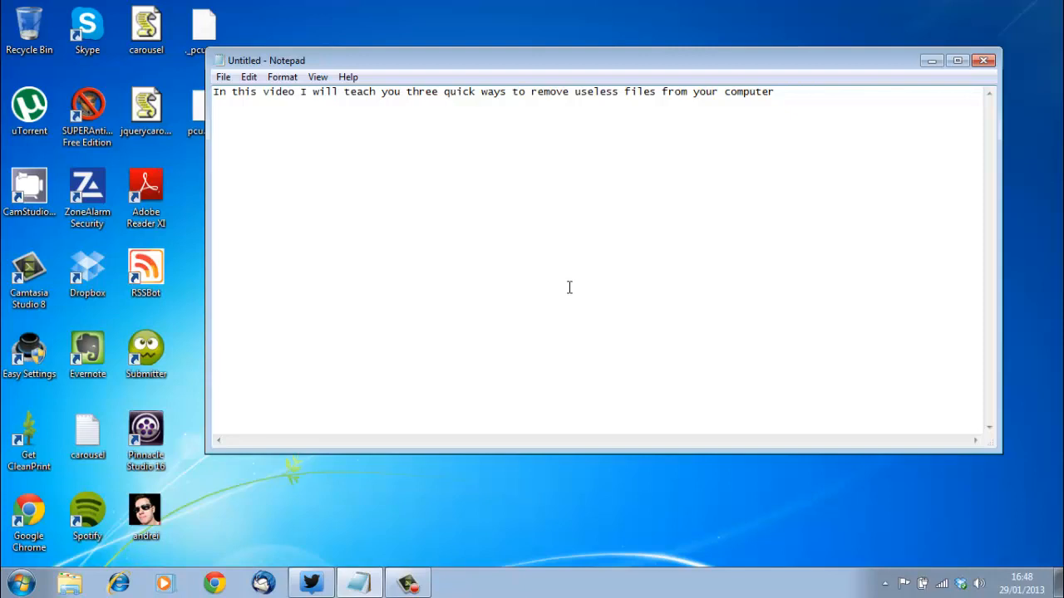
mouse_move(570, 286)
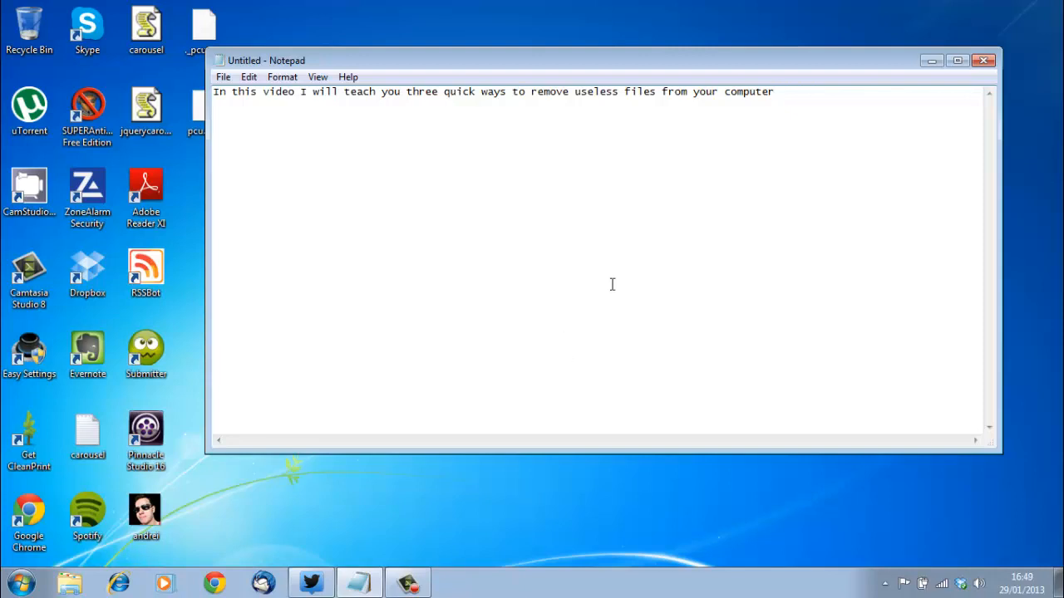
mouse_move(617, 281)
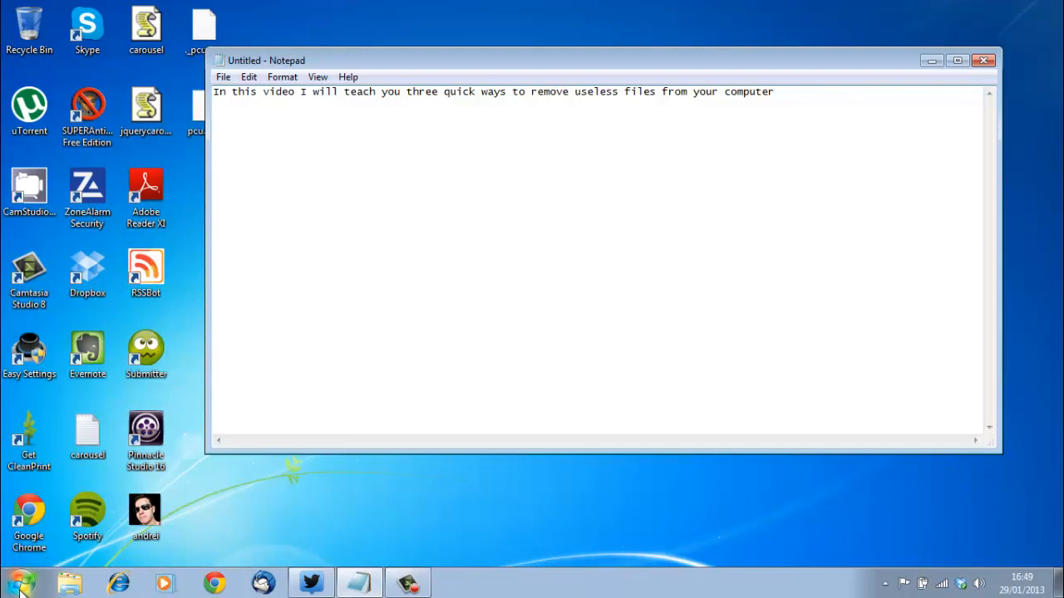
click(19, 582)
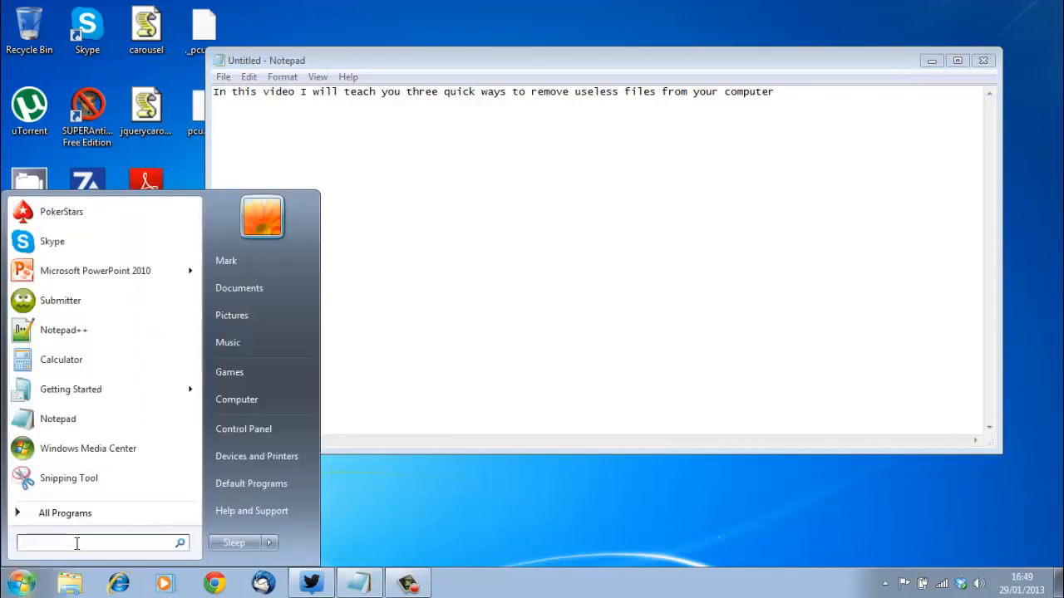
text(cclean)
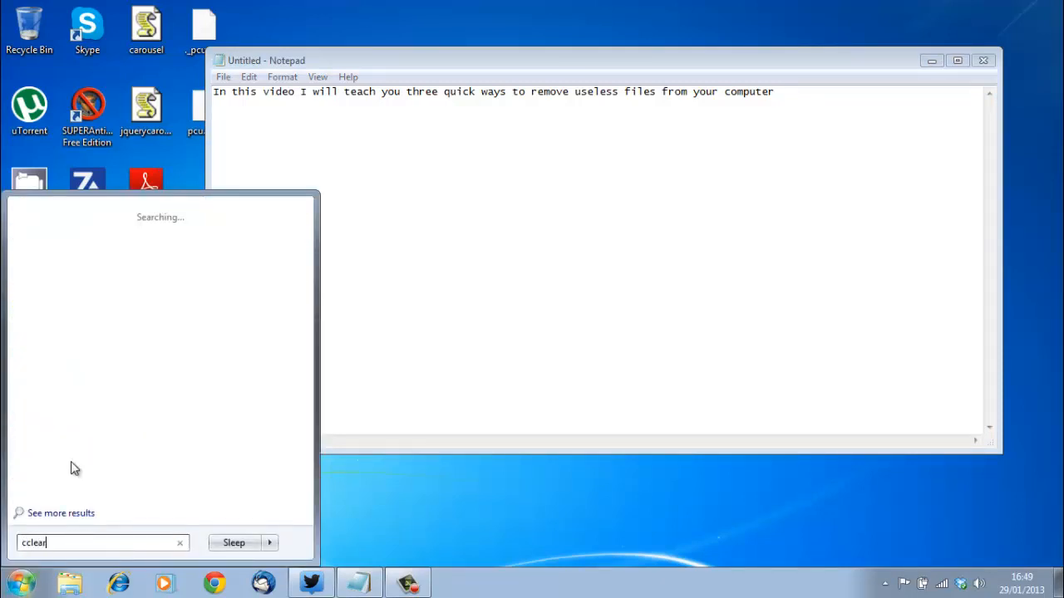
key(Backspace)
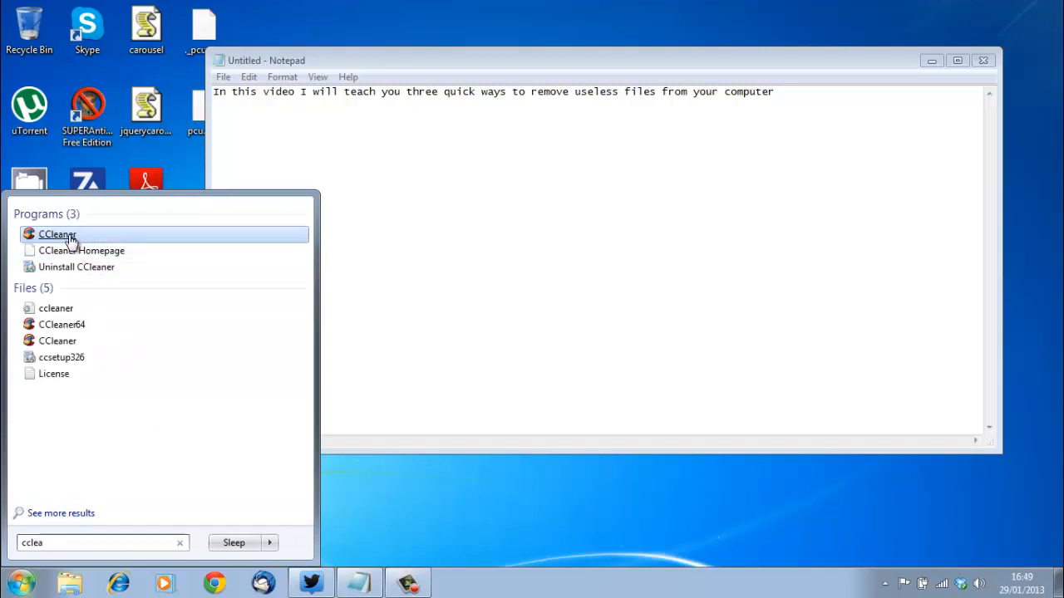
mouse_move(58, 234)
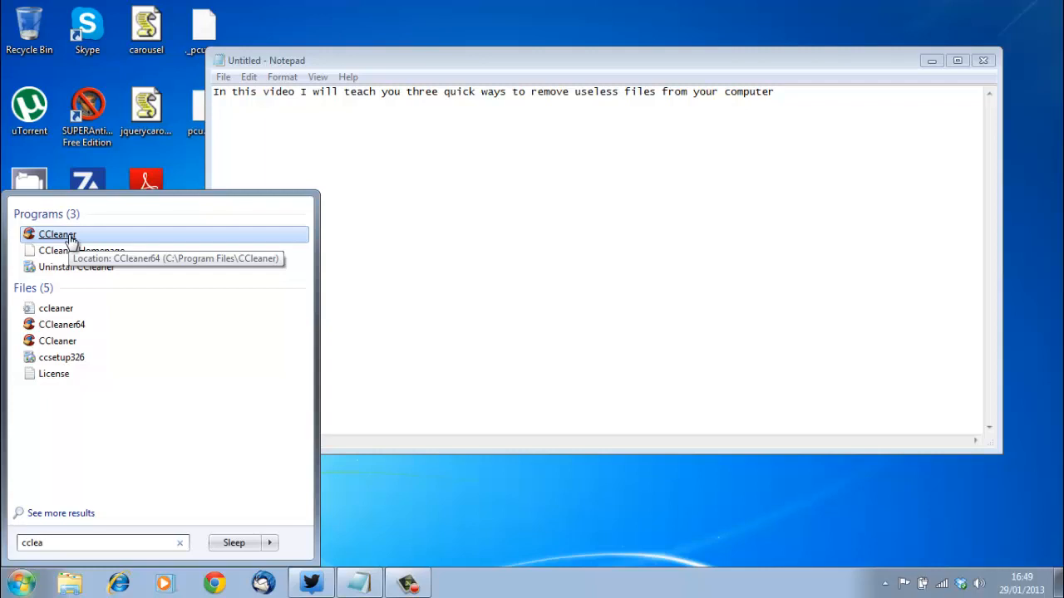
Launch CCleaner from the Start menu search results.
click(58, 234)
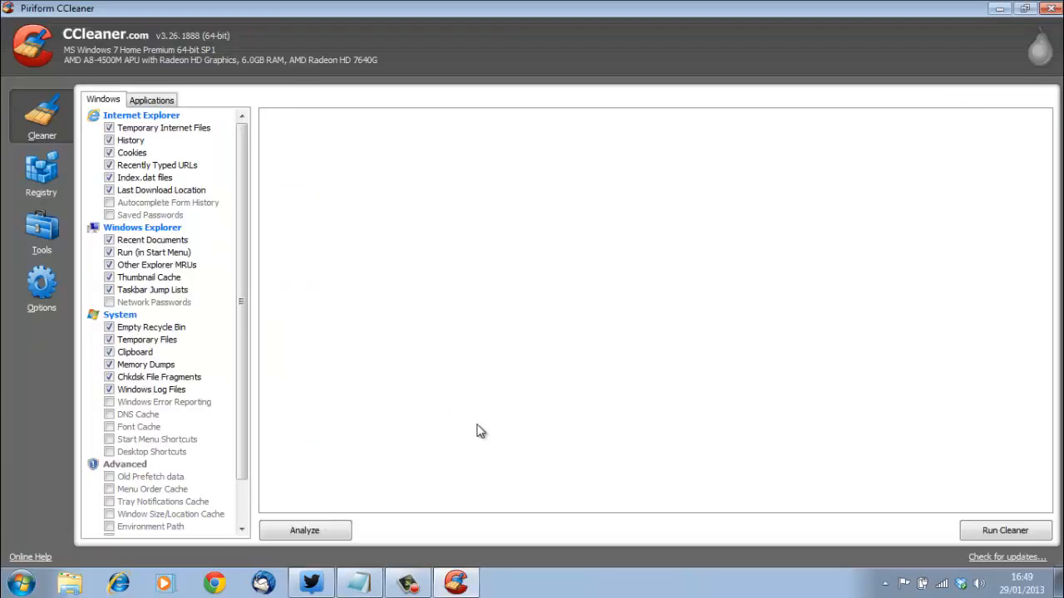
mouse_move(594, 172)
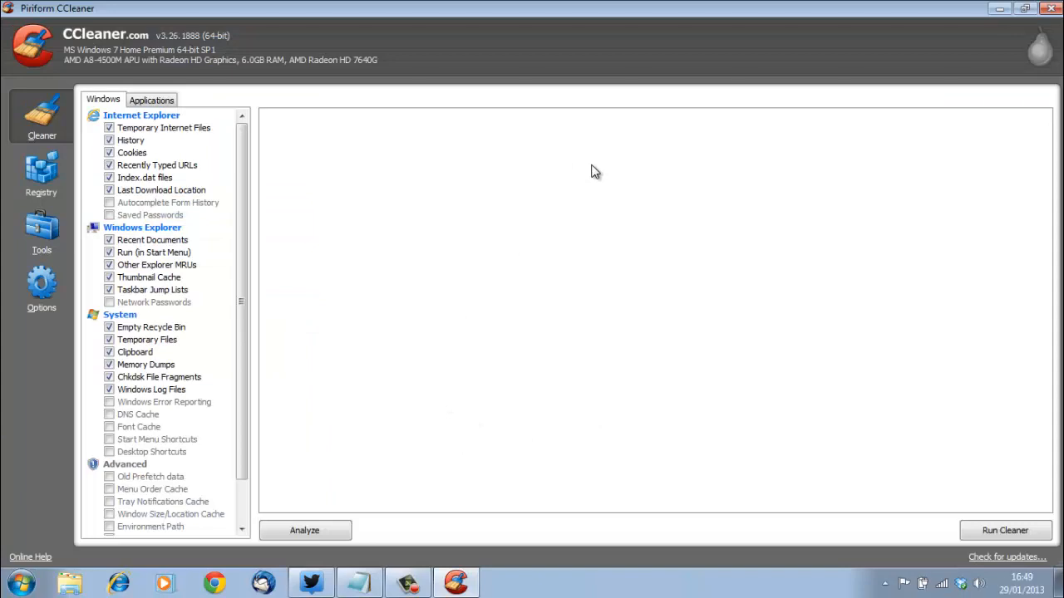
mouse_move(353, 529)
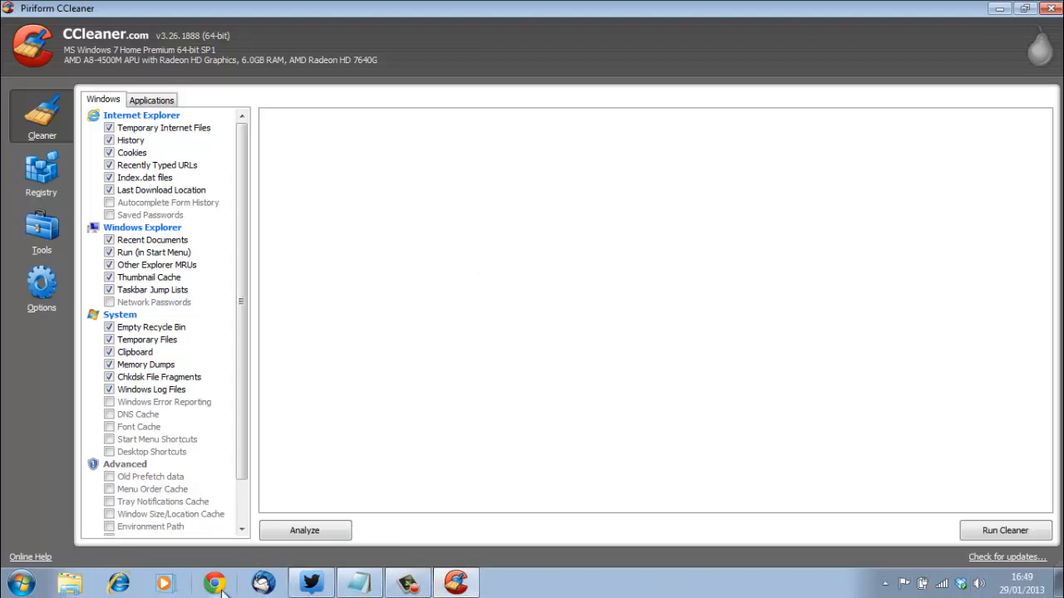
mouse_move(582, 418)
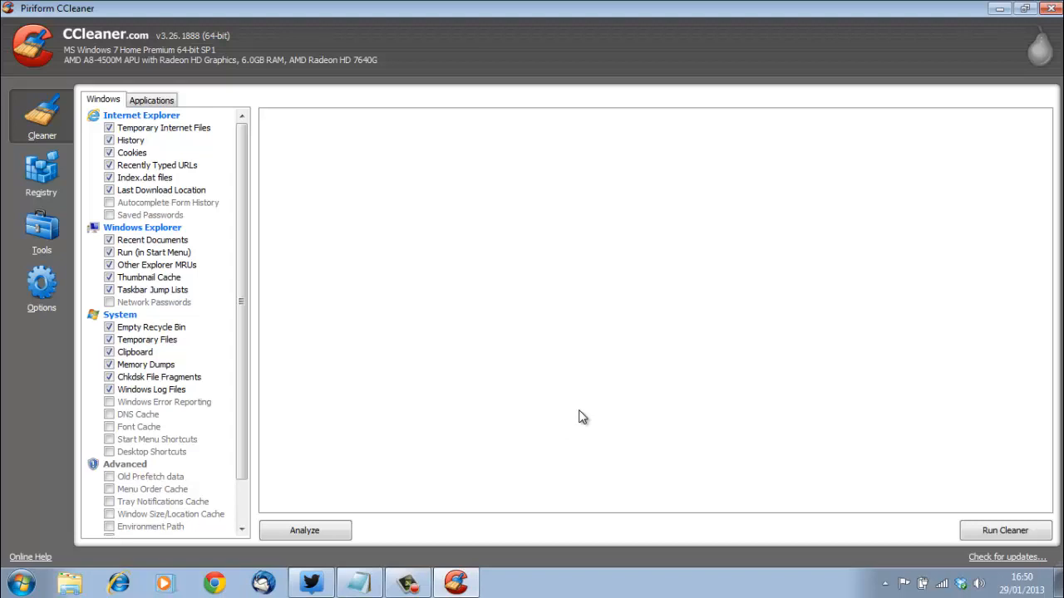
mouse_move(649, 416)
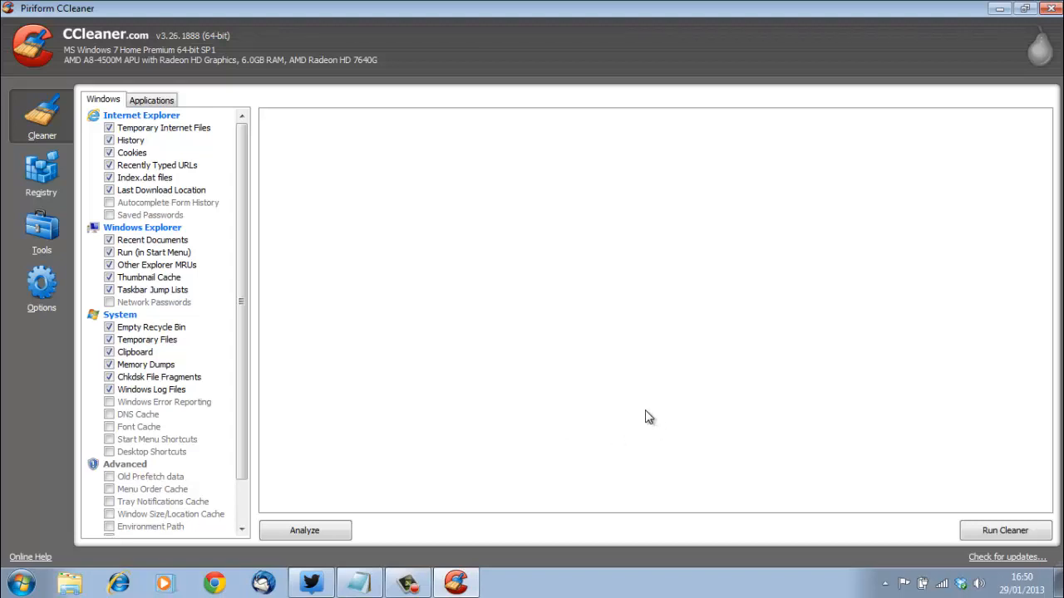
mouse_move(158, 90)
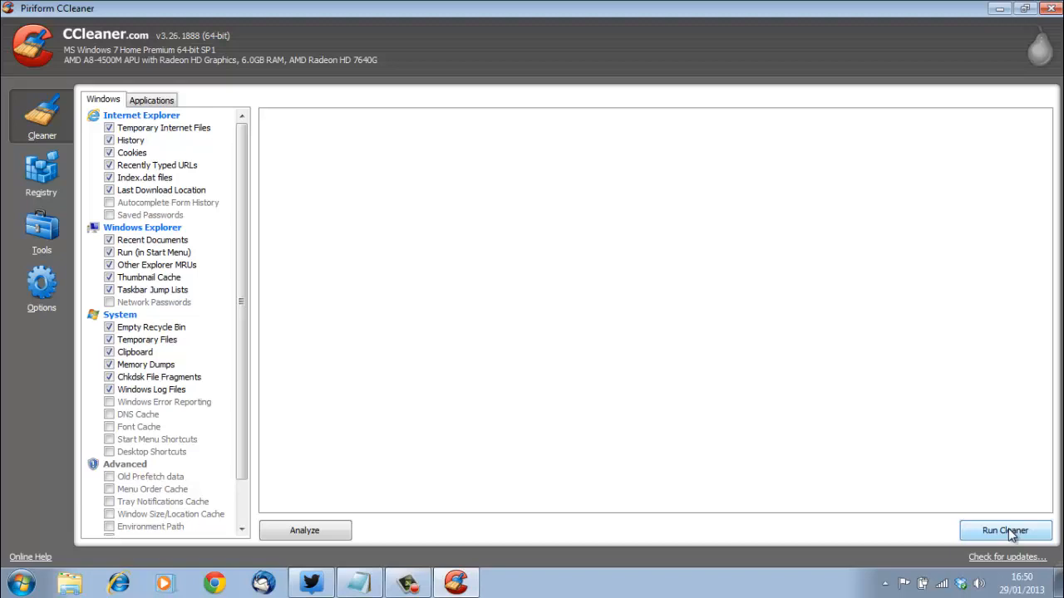
Run the cleaner on the checked categories and confirm deleting about 379 MB of files.
click(1005, 530)
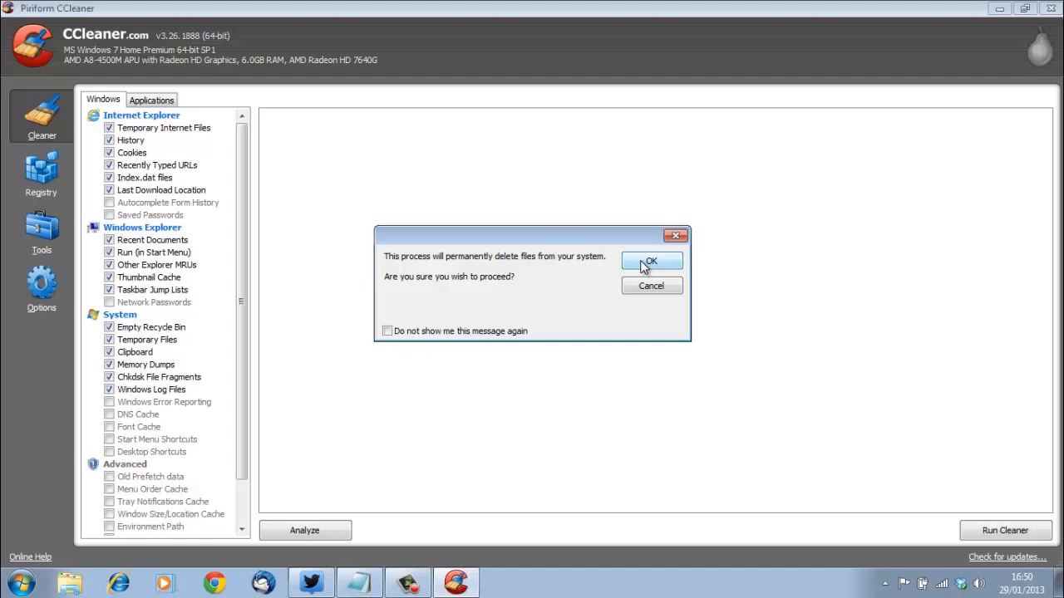
click(651, 261)
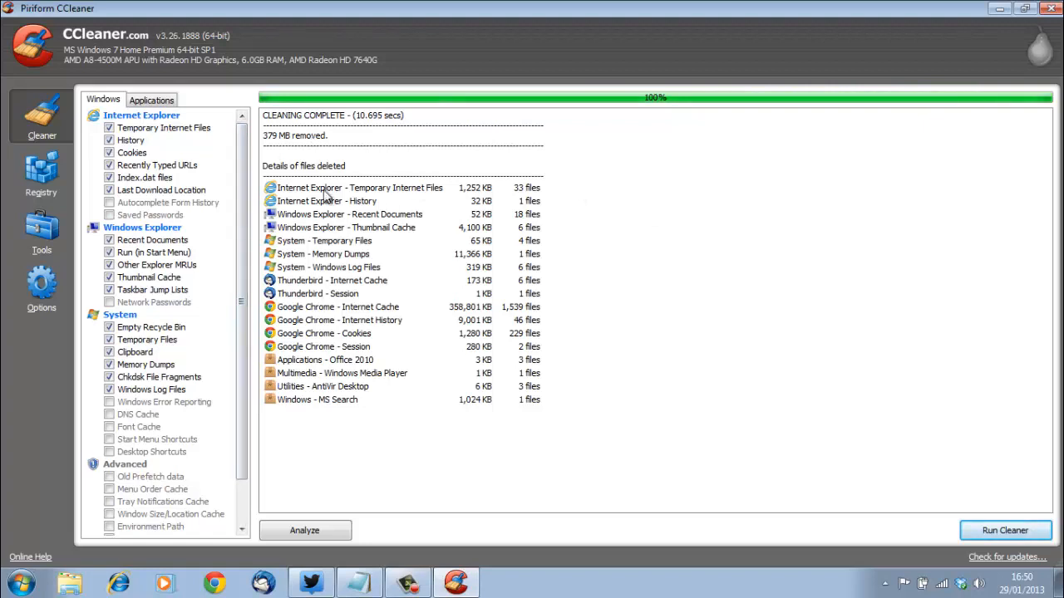
mouse_move(583, 416)
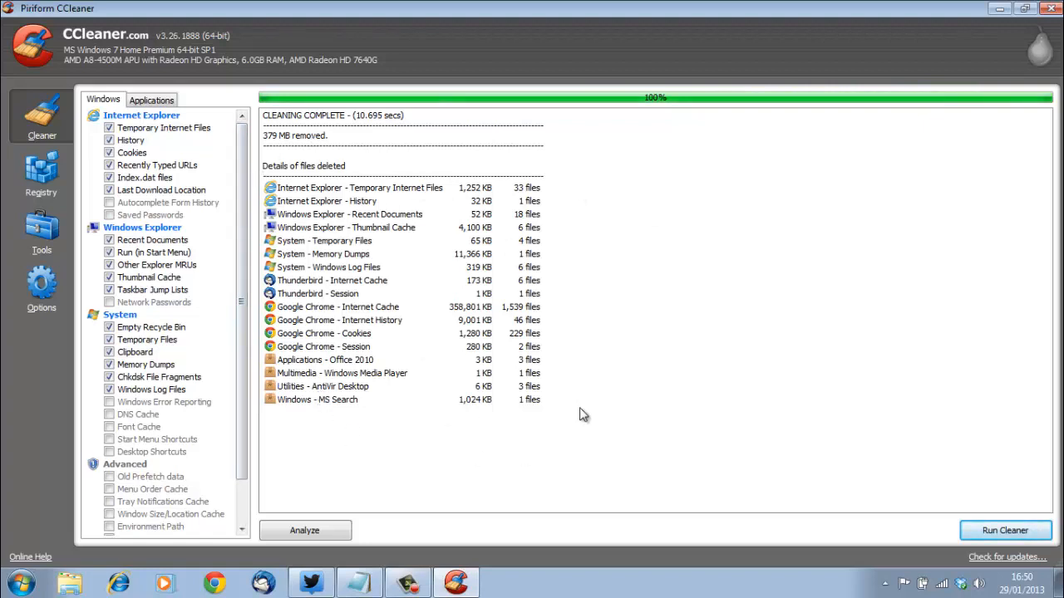
mouse_move(221, 266)
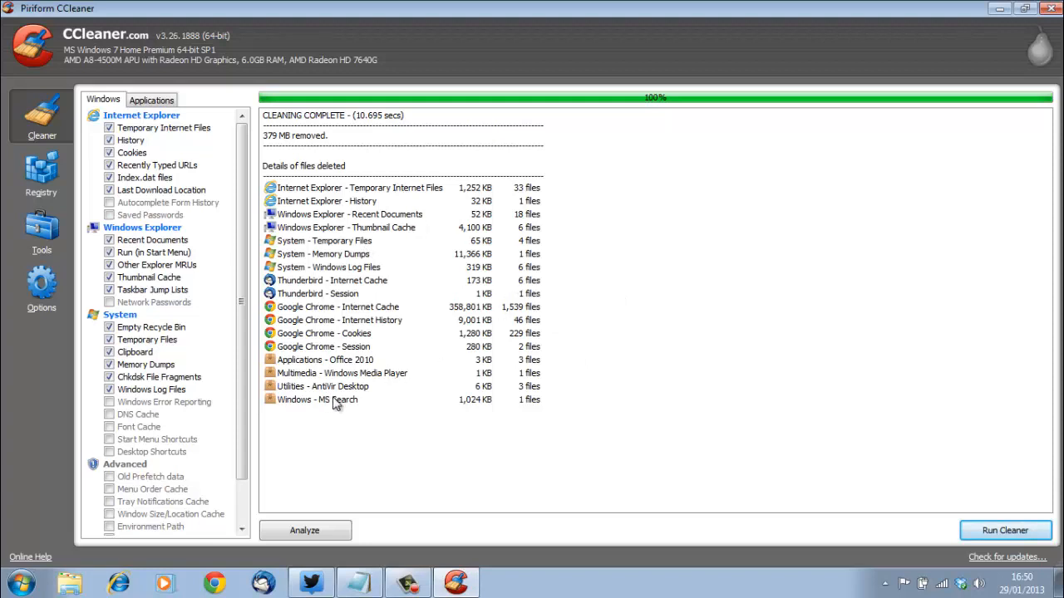
mouse_move(430, 349)
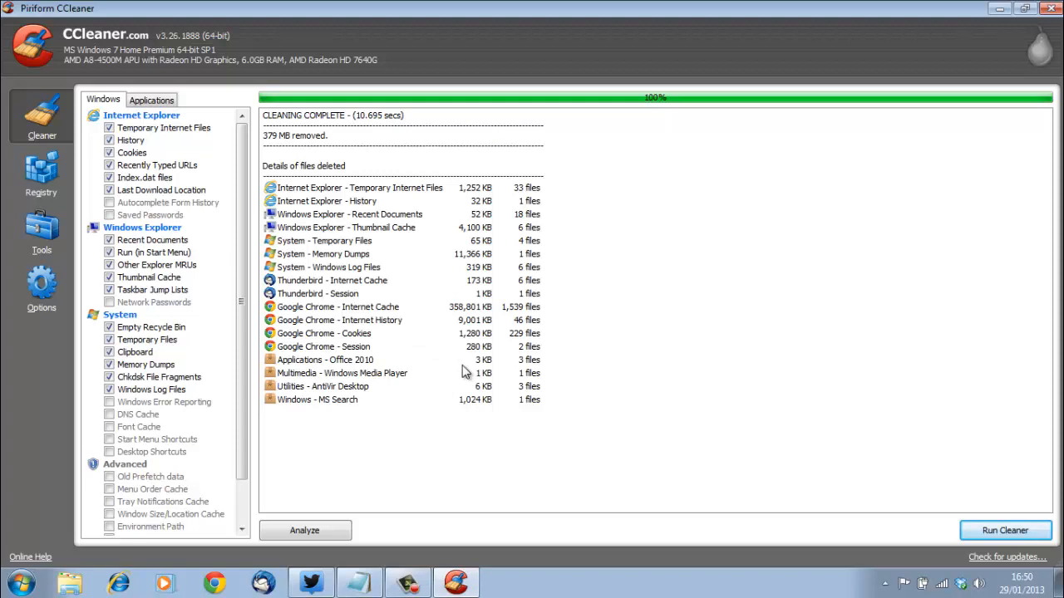
mouse_move(596, 322)
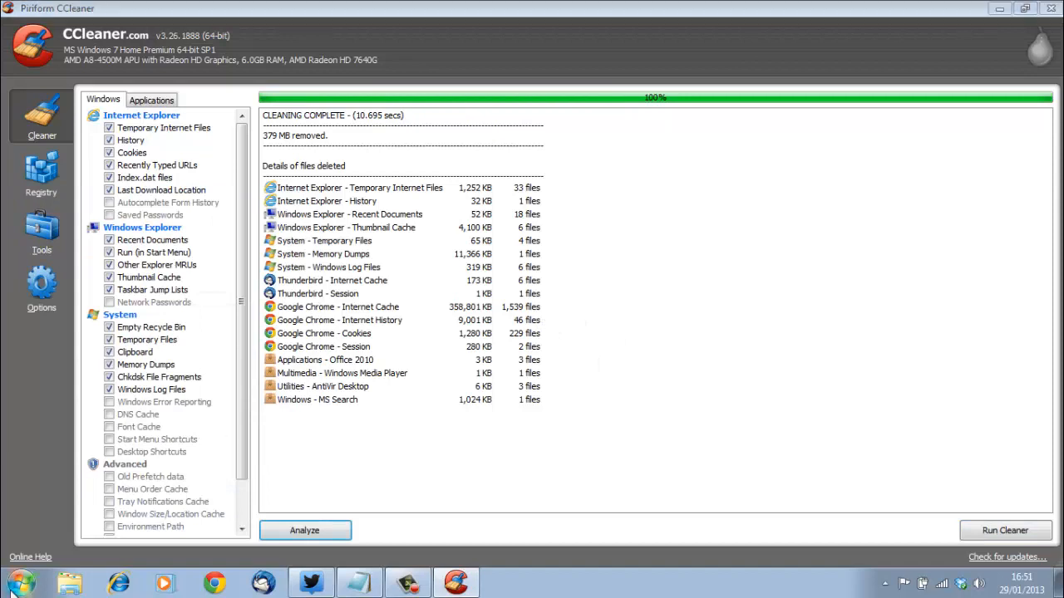
Search for Malwarebytes with 'ma' and start its quick scan.
text(ma)
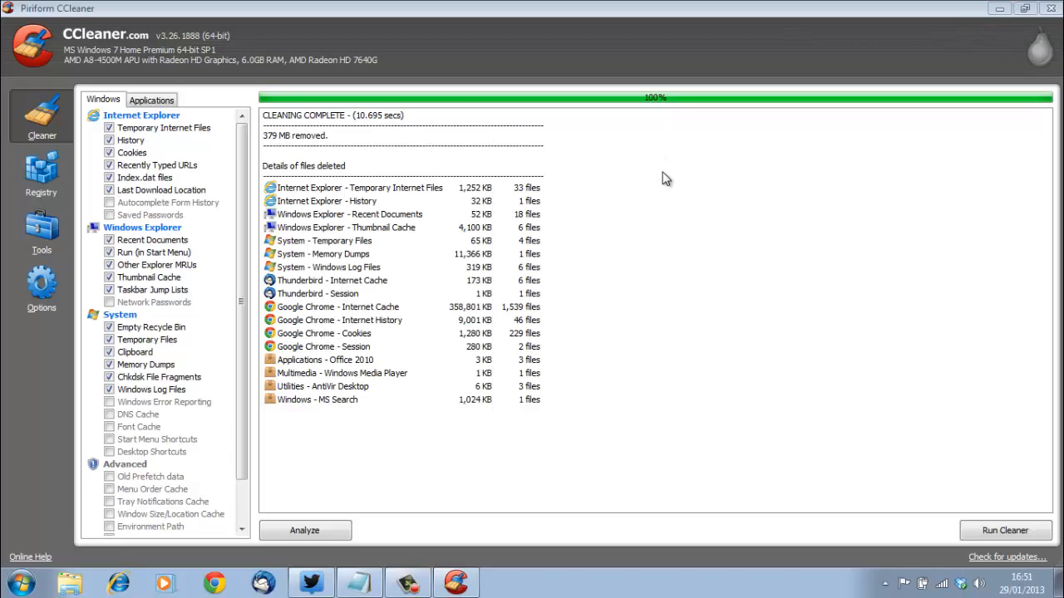
mouse_move(661, 184)
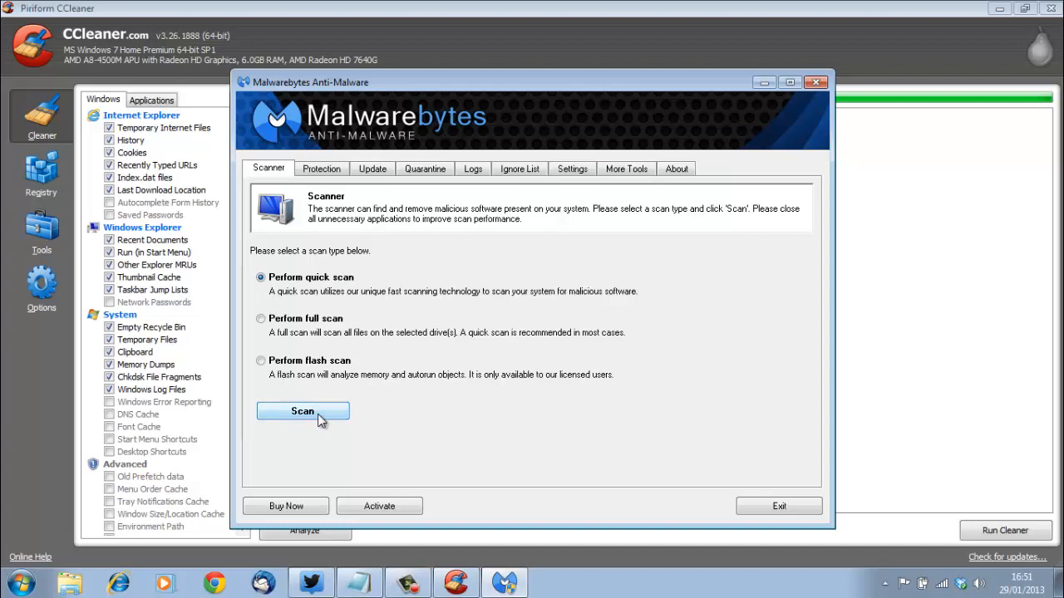
click(303, 411)
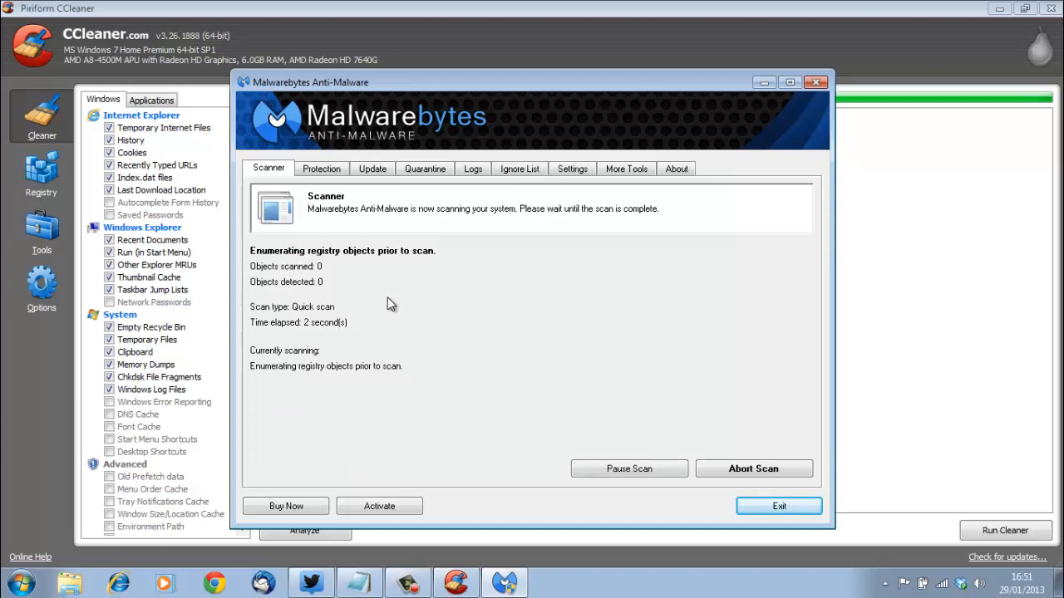
mouse_move(547, 315)
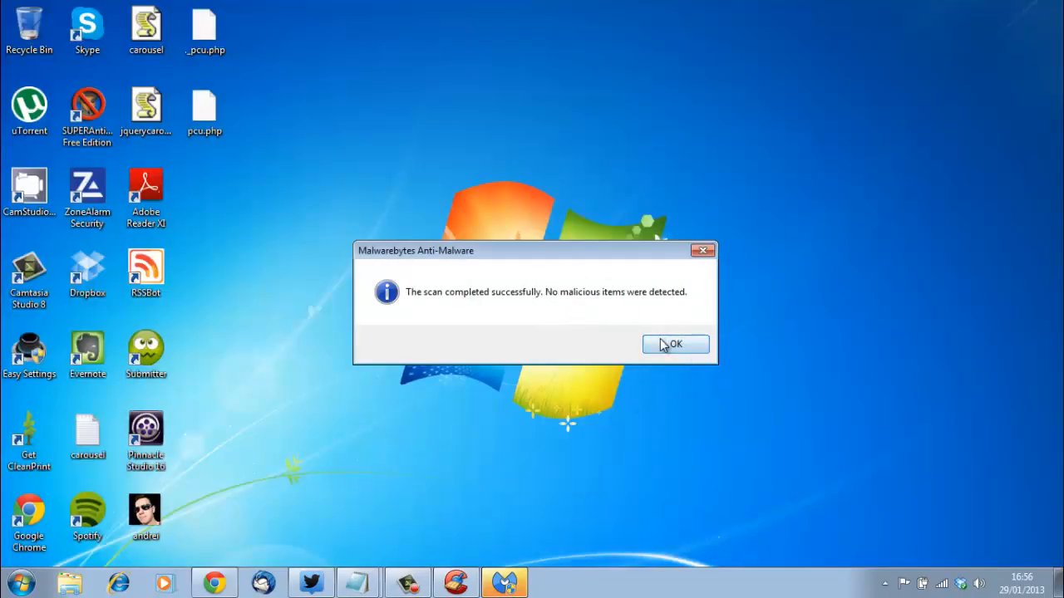
Dismiss the scan-complete message showing 230,044 objects scanned, then exit Malwarebytes.
click(675, 344)
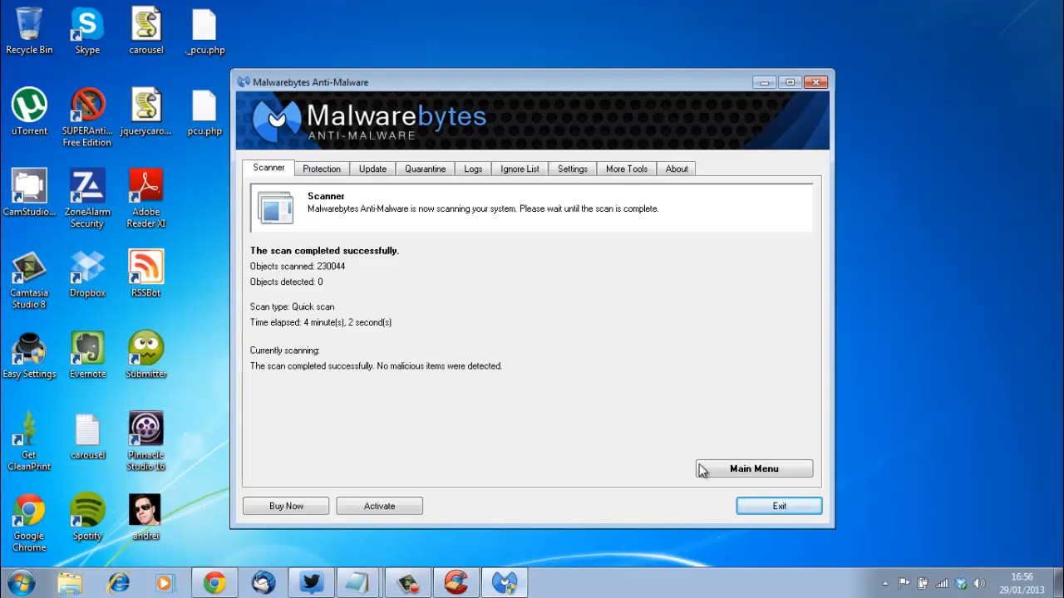
mouse_move(754, 469)
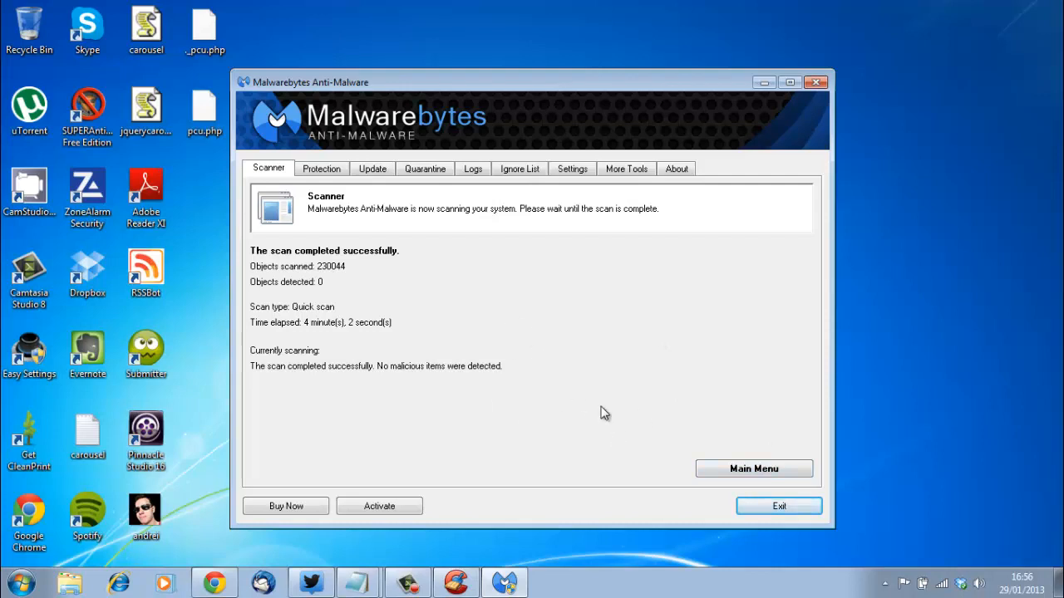
mouse_move(593, 395)
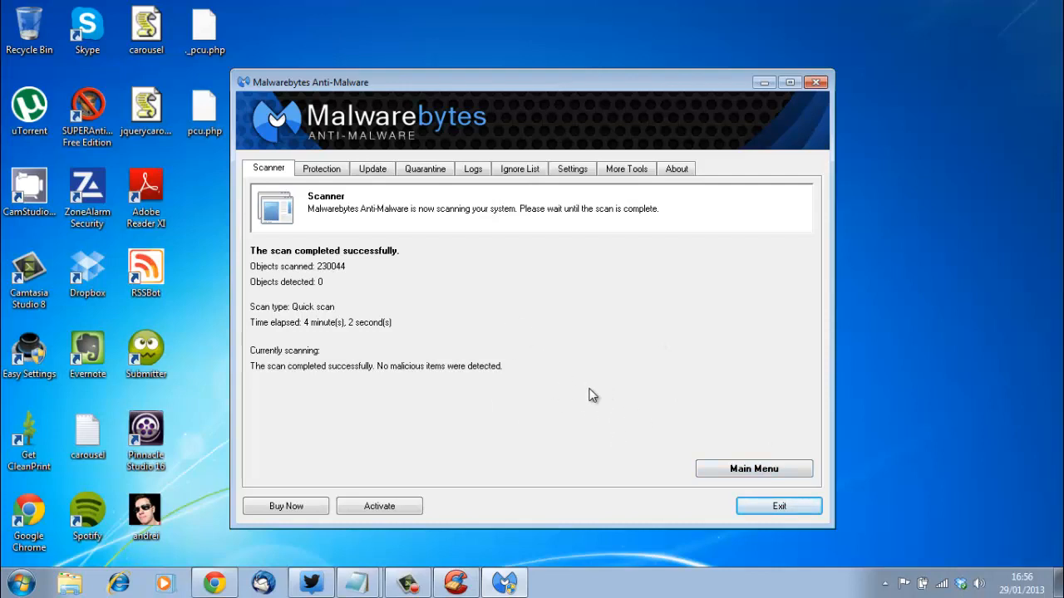
mouse_move(542, 362)
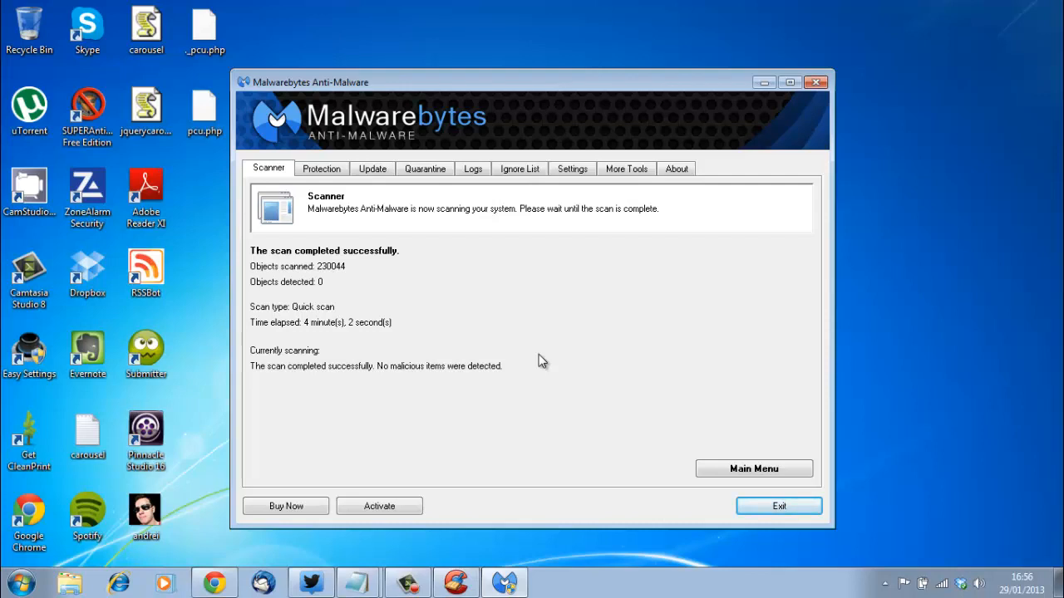
mouse_move(553, 361)
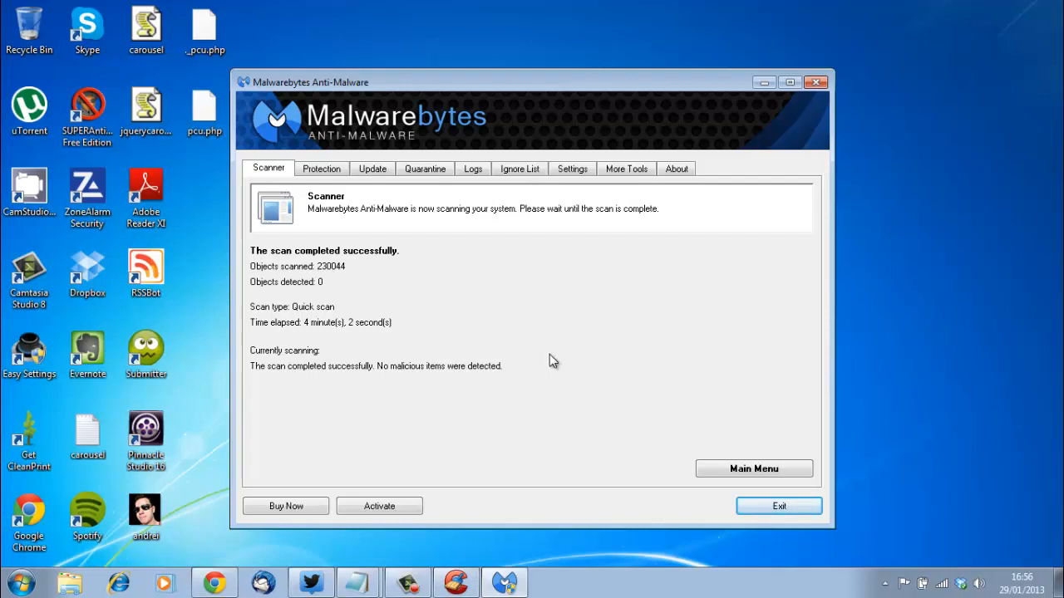
click(778, 505)
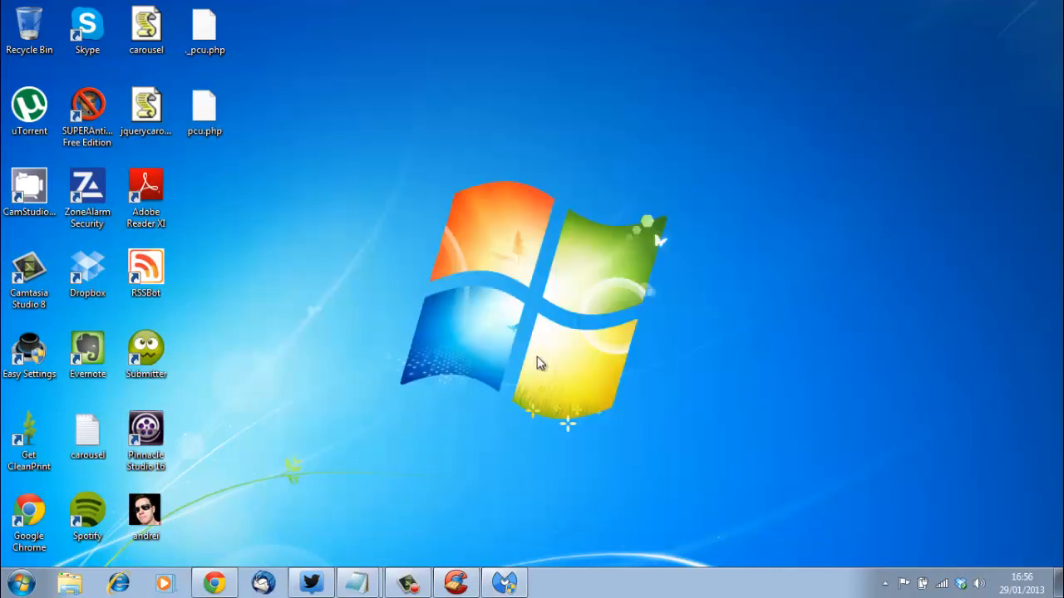
Search the Start menu for 'supe' and launch SUPERAntiSpyware Free Edition.
click(21, 581)
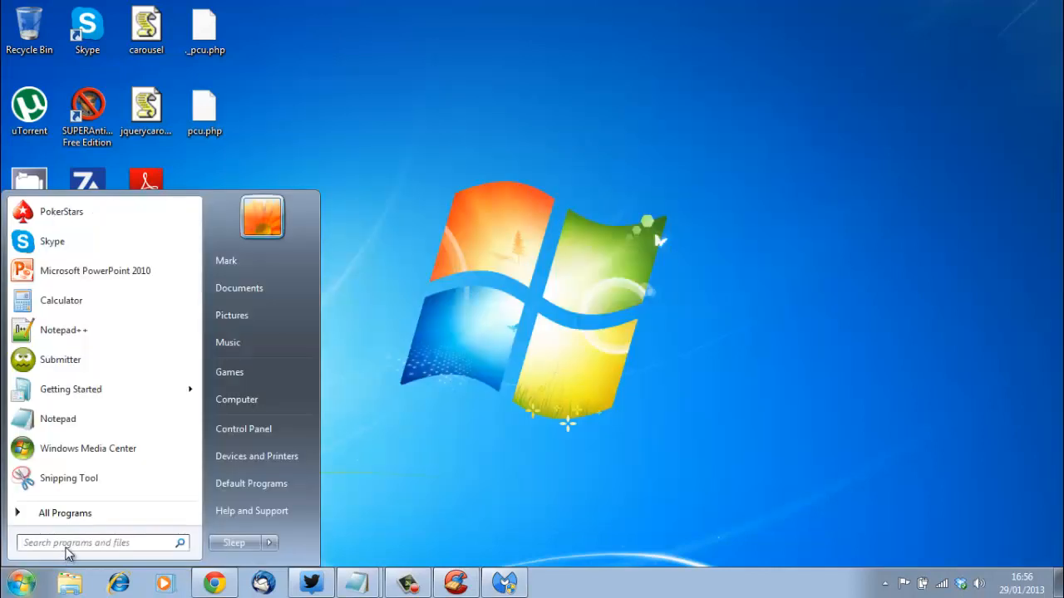
text(supe)
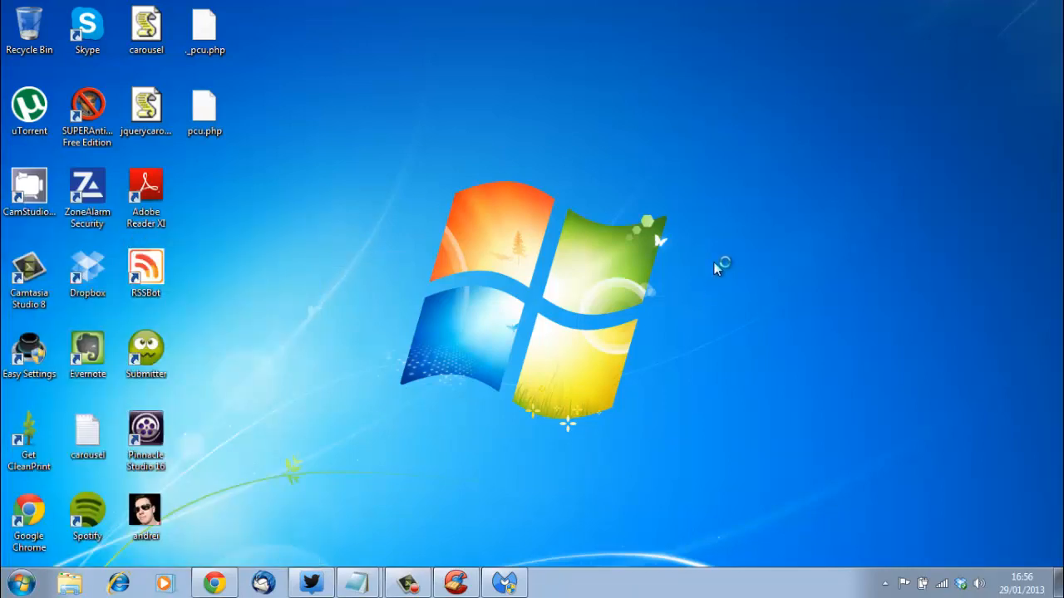
double_click(86, 114)
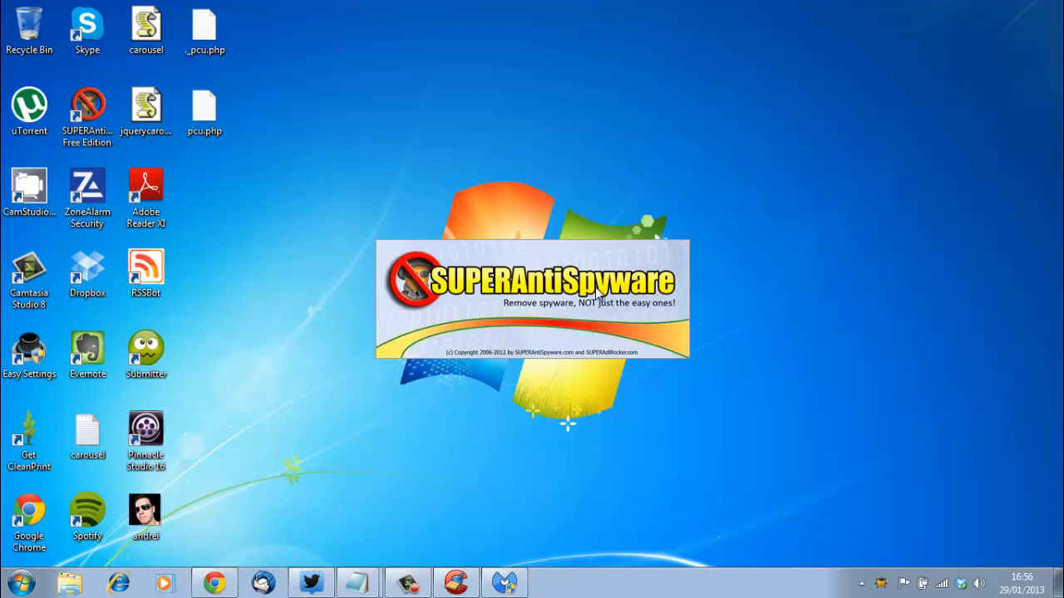
mouse_move(542, 357)
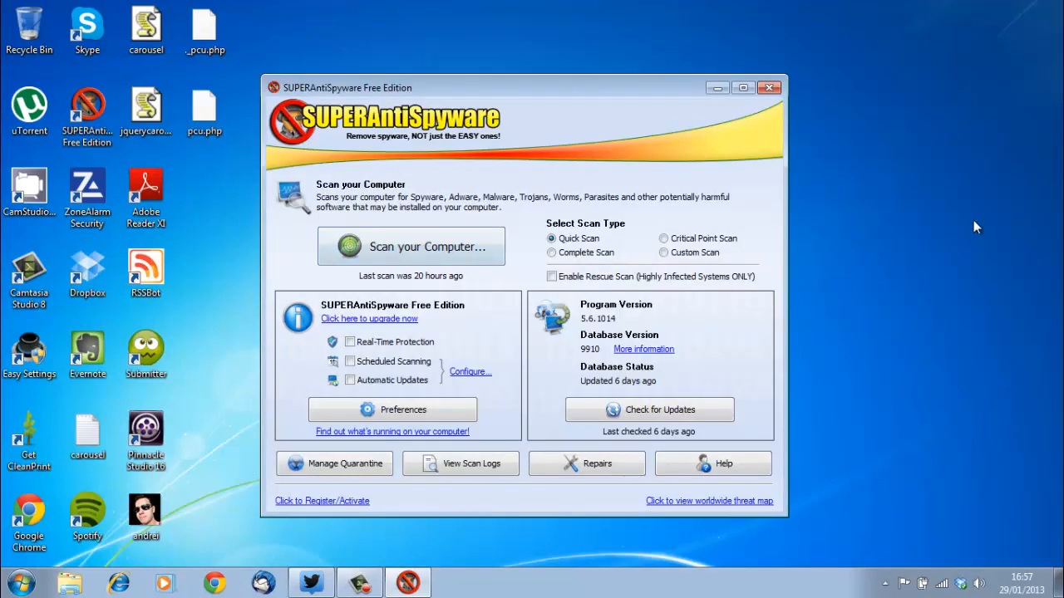
mouse_move(934, 286)
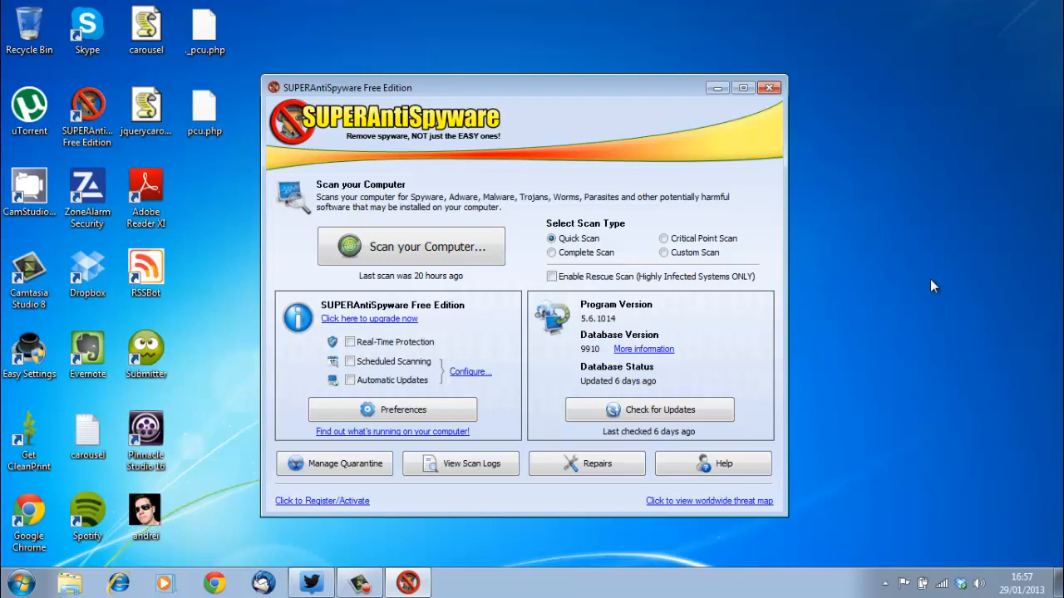
mouse_move(713, 254)
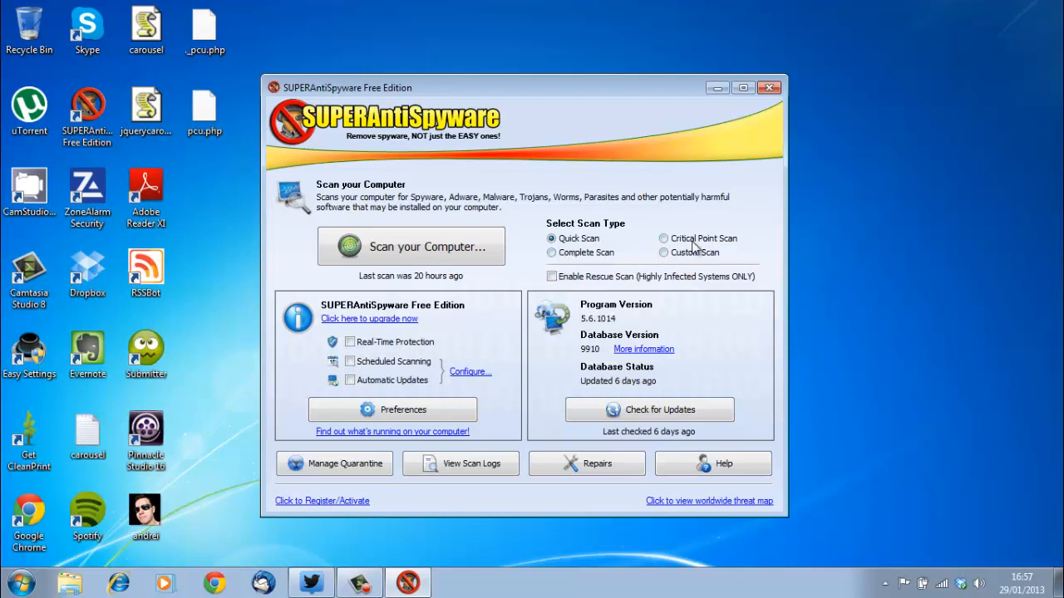
mouse_move(691, 262)
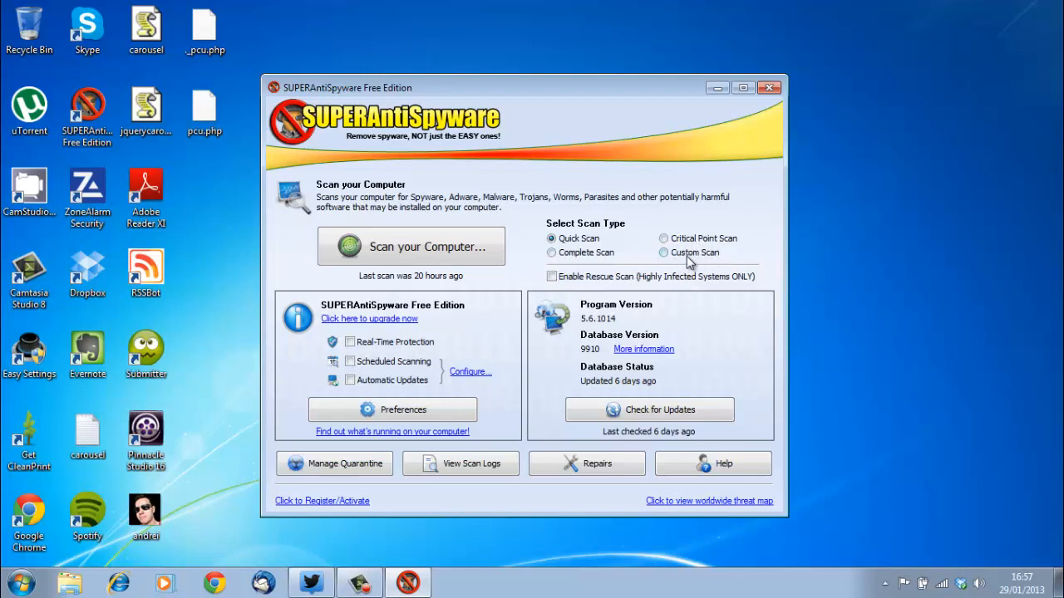
mouse_move(491, 246)
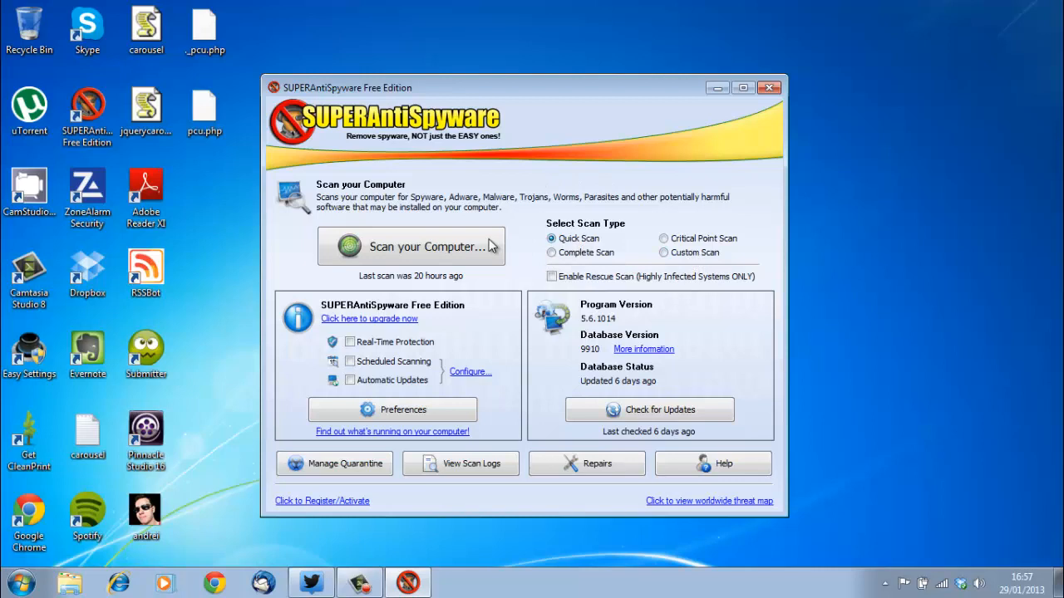
Start a SUPERAntiSpyware quick scan of the computer.
click(411, 246)
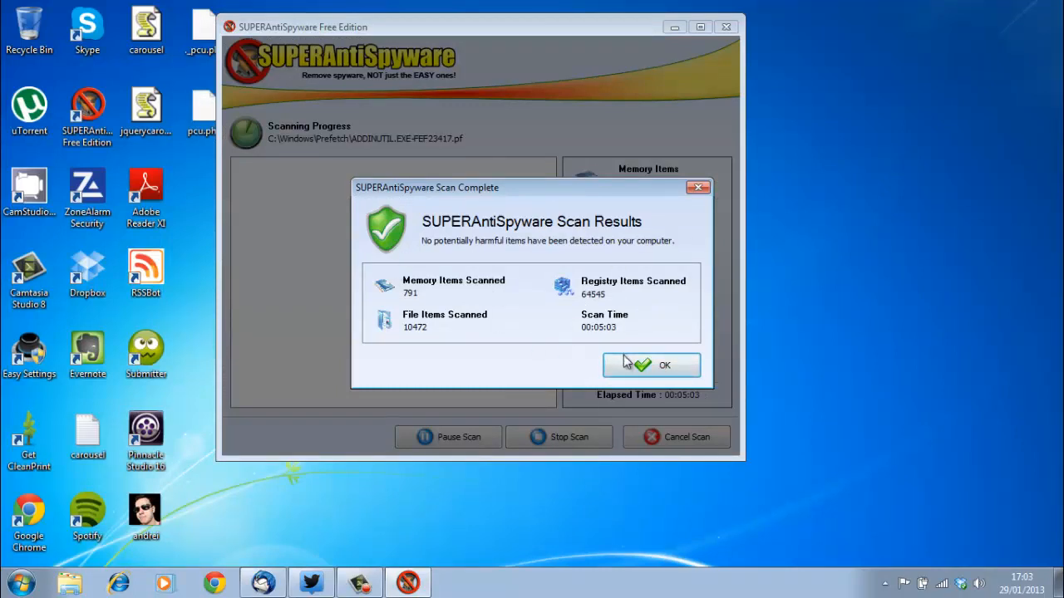
Acknowledge the clean SUPERAntiSpyware scan results with OK.
click(651, 365)
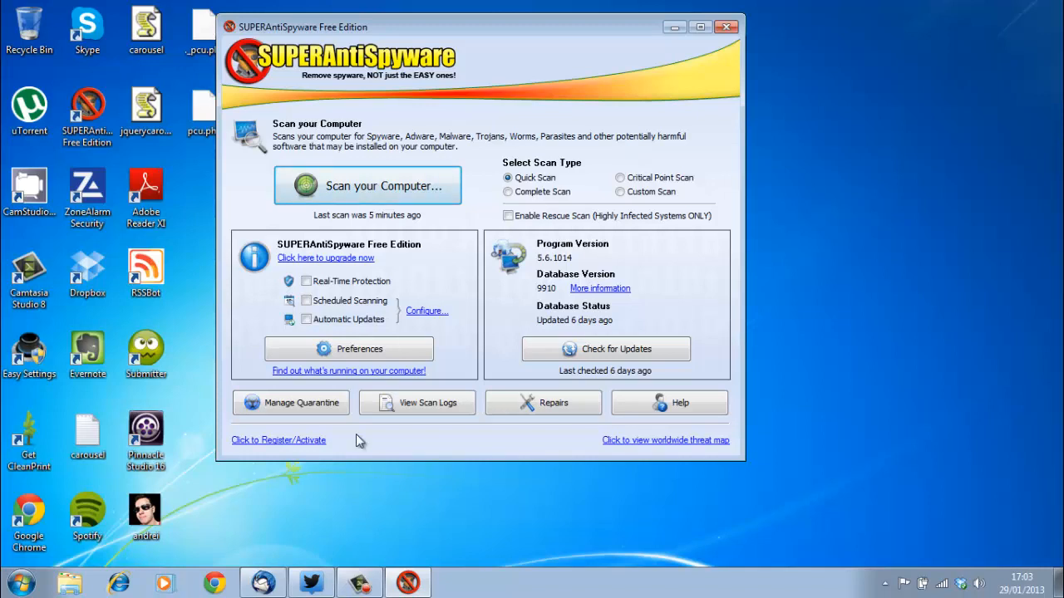
mouse_move(630, 291)
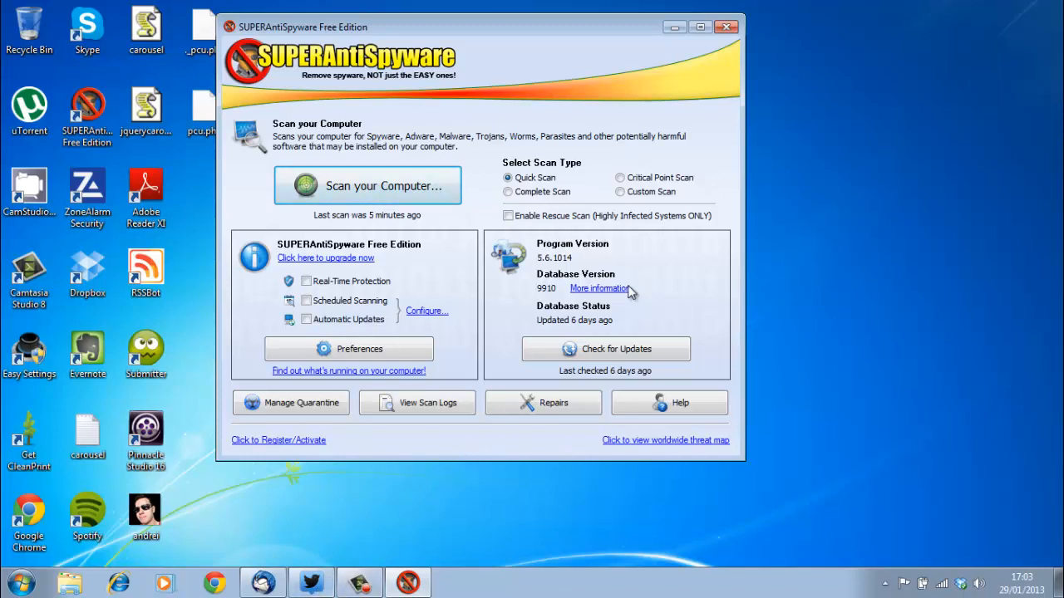
mouse_move(555, 246)
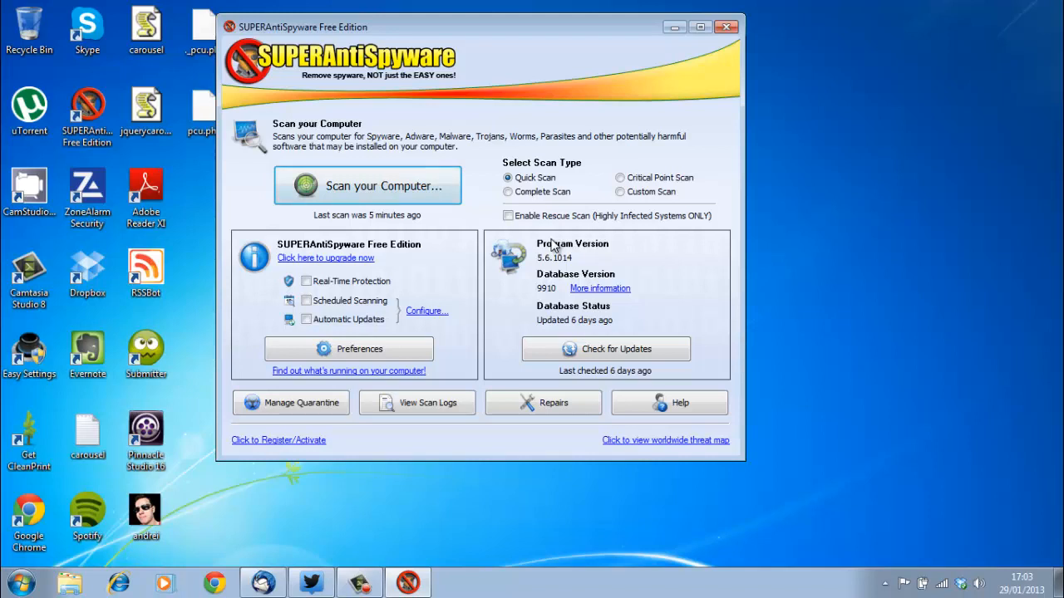
mouse_move(696, 264)
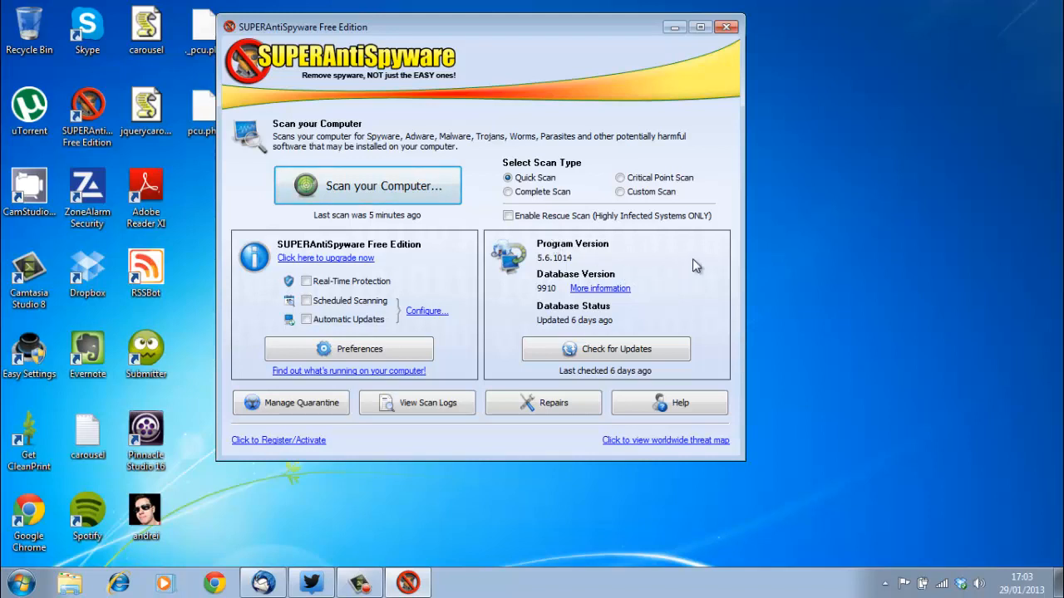
mouse_move(677, 268)
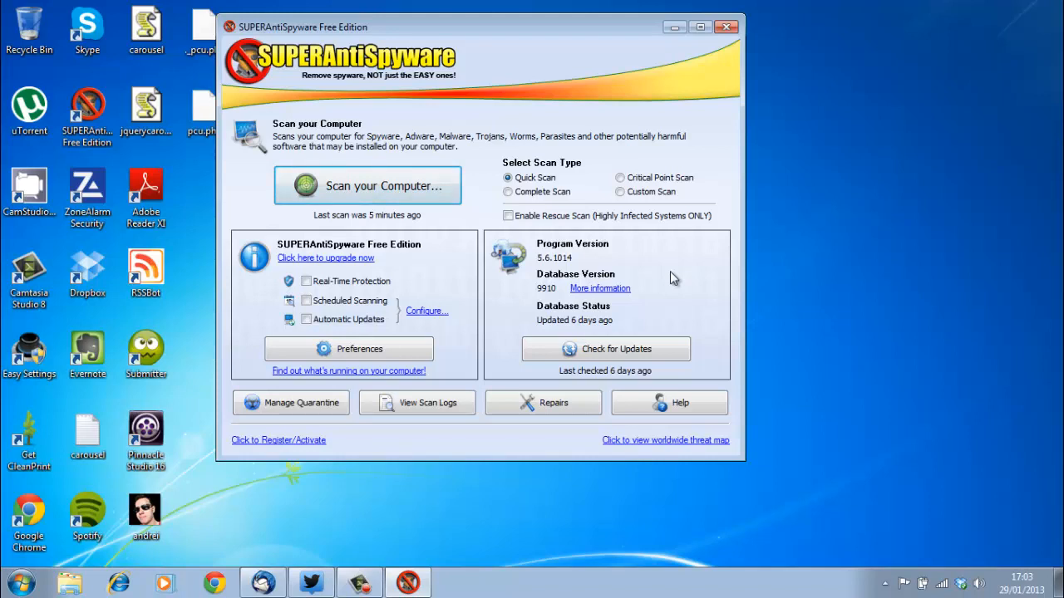
mouse_move(652, 281)
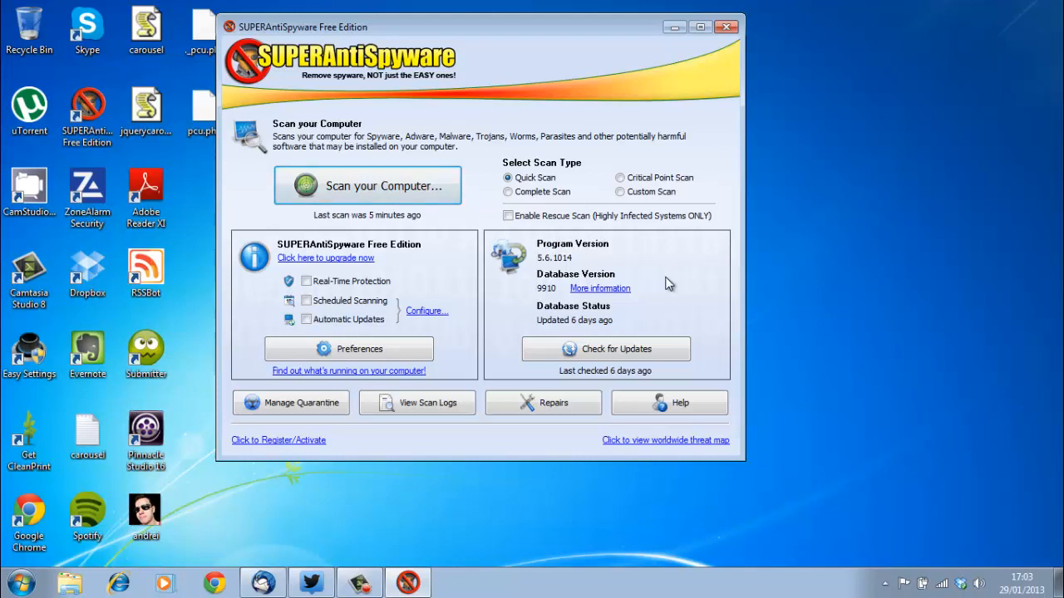
mouse_move(678, 293)
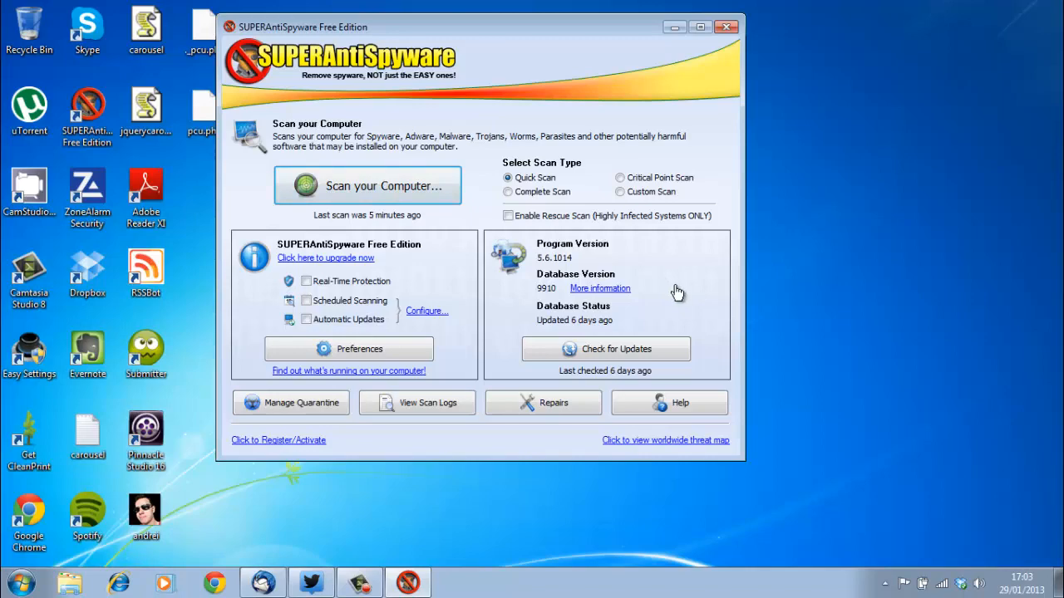